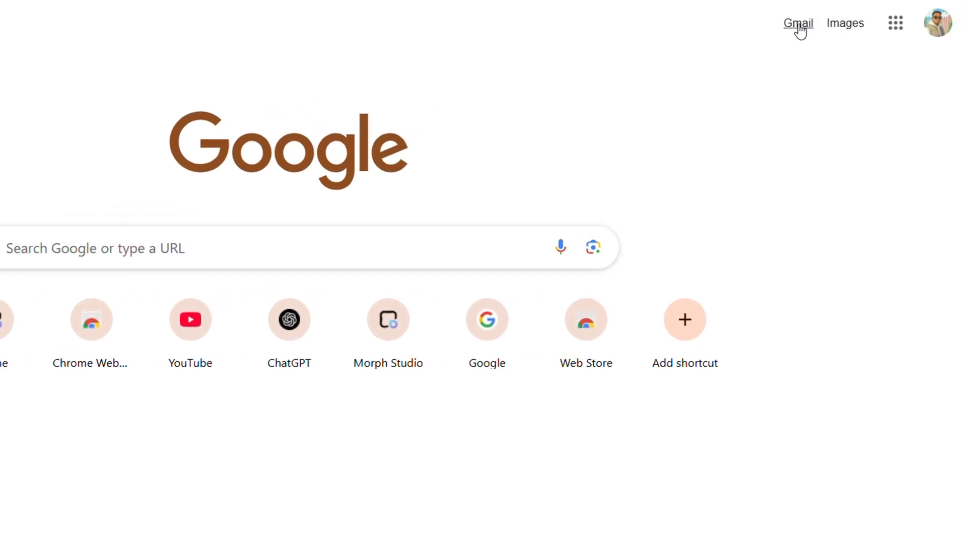
# Open Gmail from the Google start page and show the account panel
pyautogui.click(798, 23)
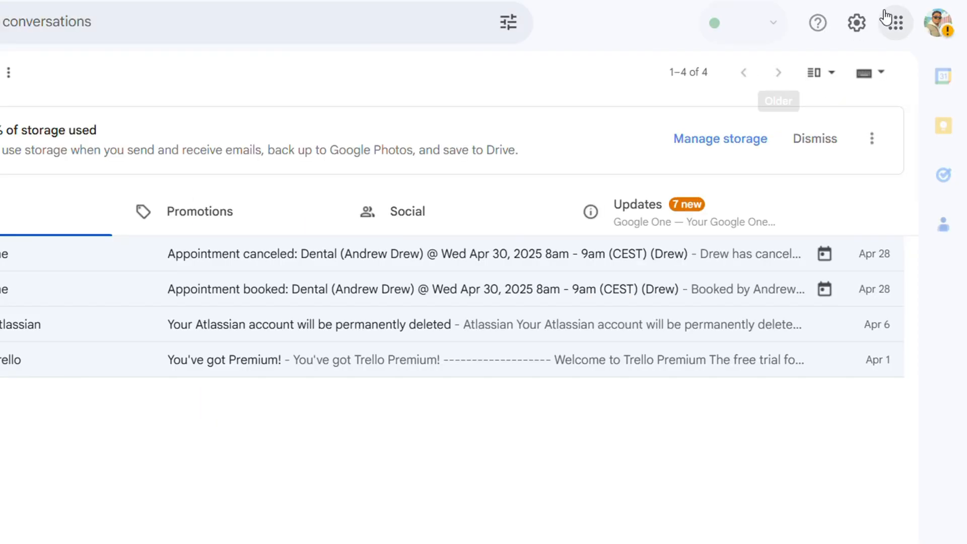
pyautogui.click(939, 23)
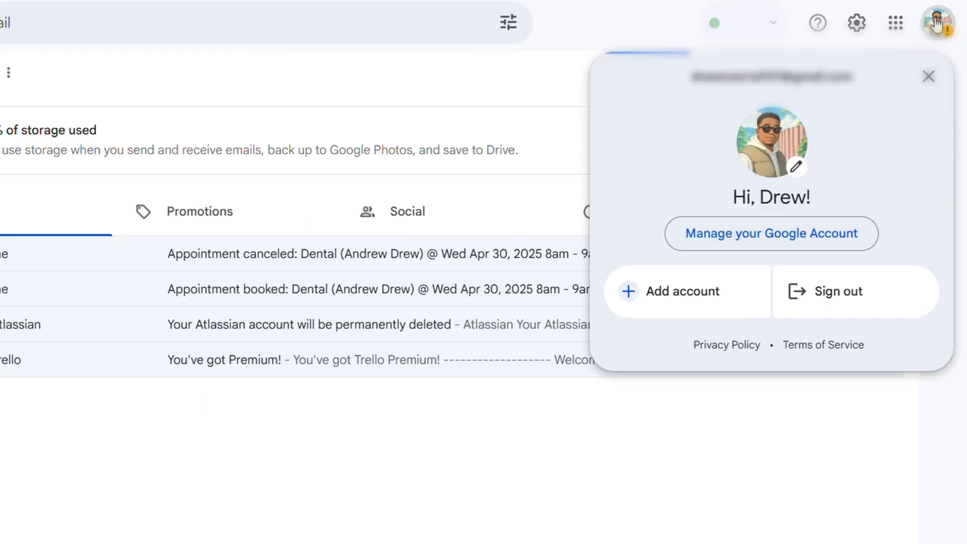
# Choose 'Manage your Google Account' from the account panel
pyautogui.click(770, 234)
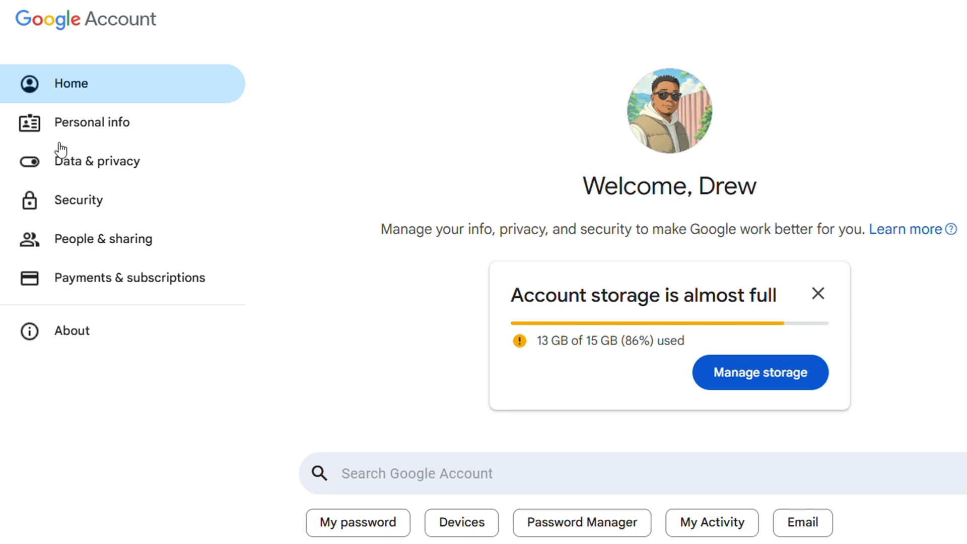
pyautogui.moveTo(80, 206)
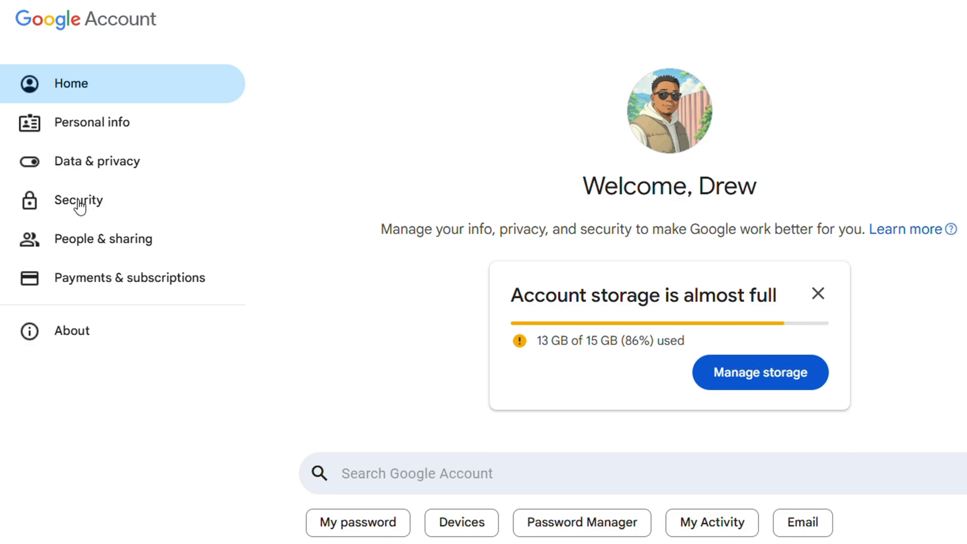
# Go to Security and scroll to 'How you sign in to Google'
pyautogui.click(78, 200)
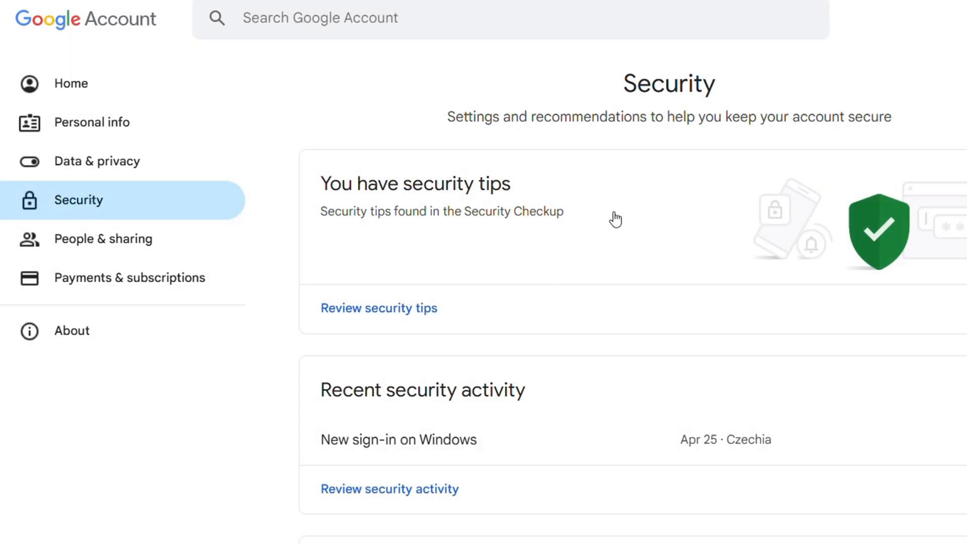
pyautogui.scroll(-3)
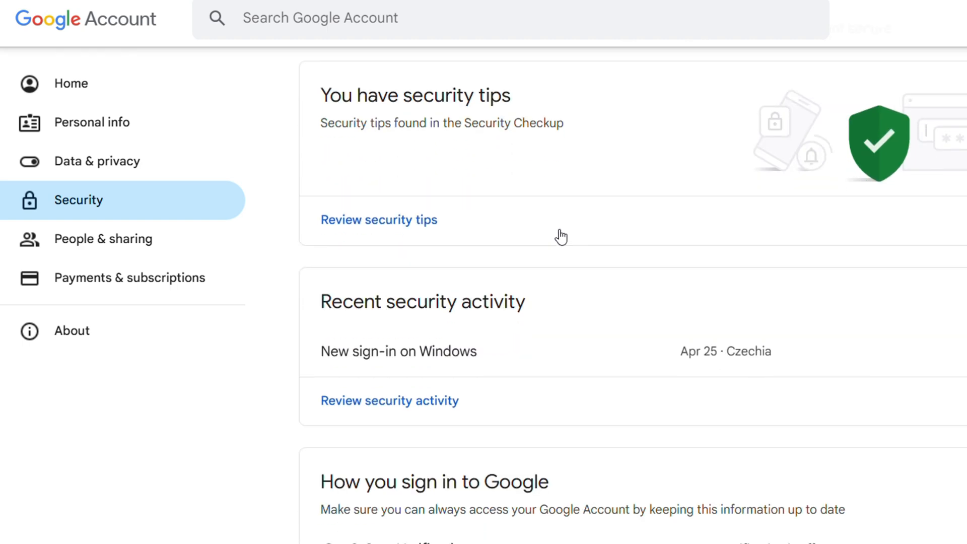
pyautogui.scroll(-3)
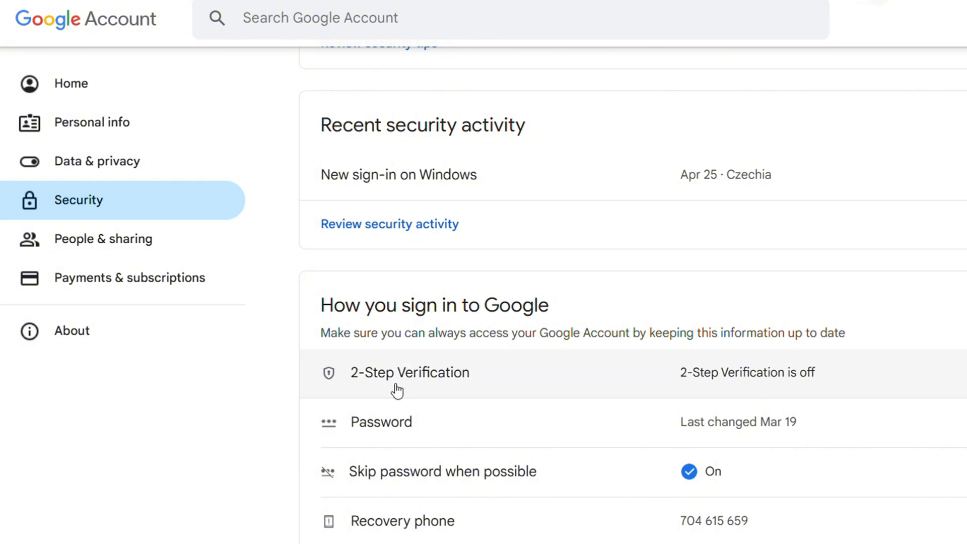
pyautogui.moveTo(810, 384)
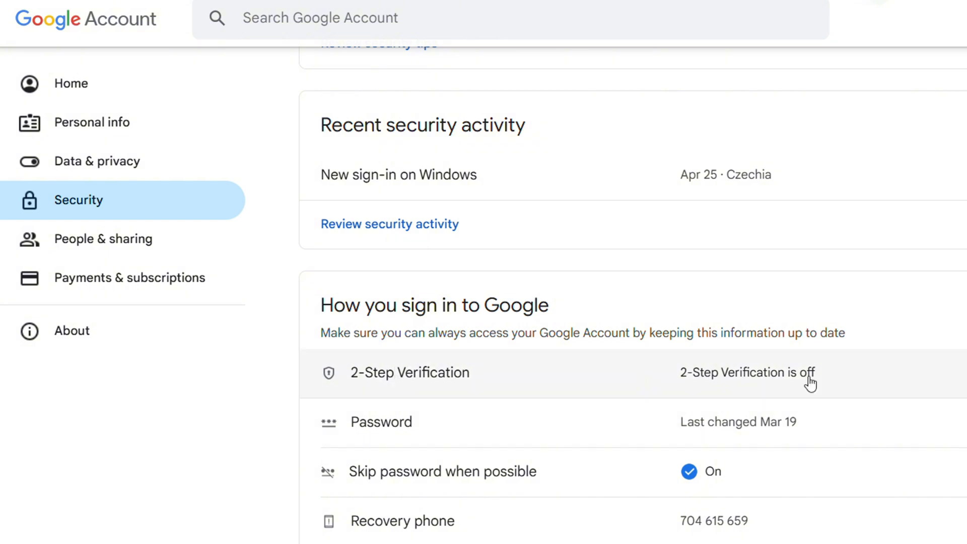
# Select 2-Step Verification and submit the account password on the identity check
pyautogui.click(746, 373)
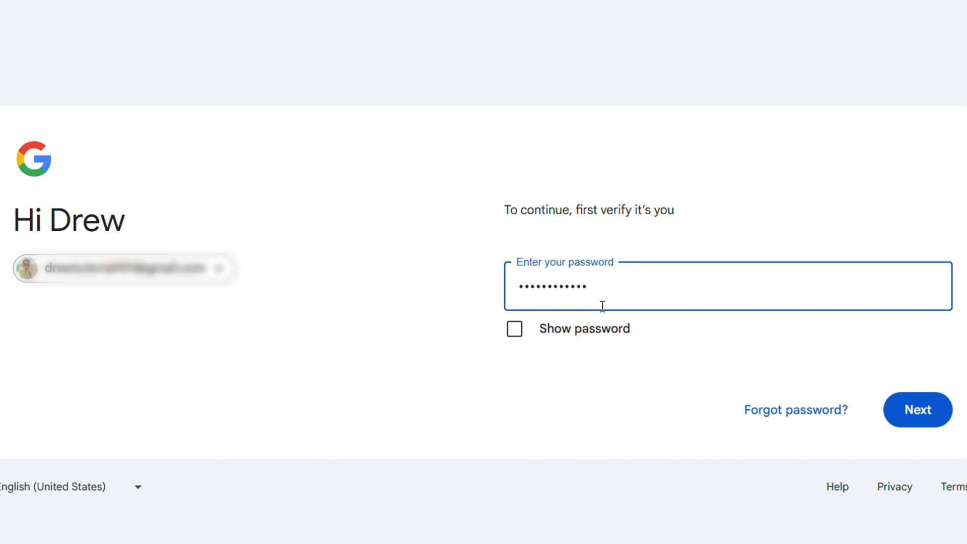
pyautogui.click(918, 410)
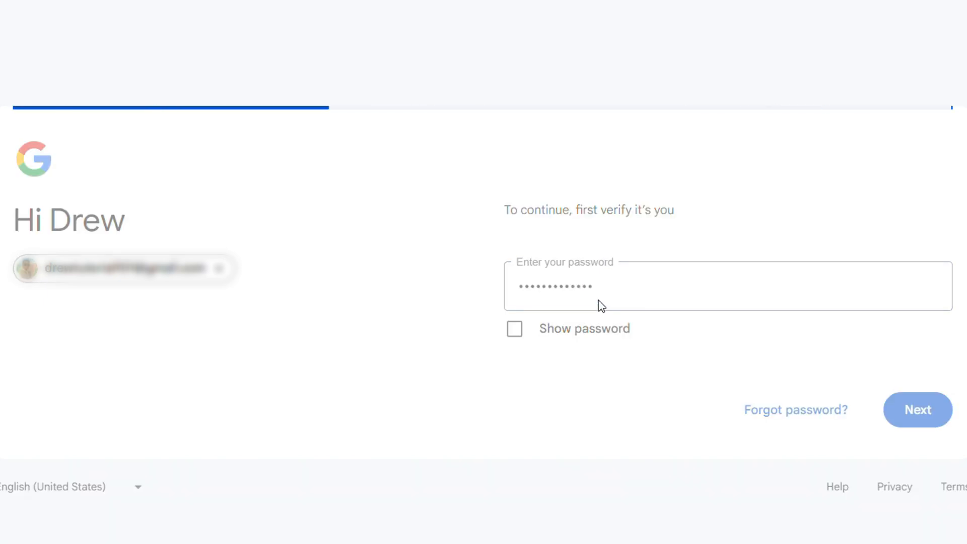
# Confirm the password prompt to reach the 2-Step Verification page
pyautogui.click(917, 409)
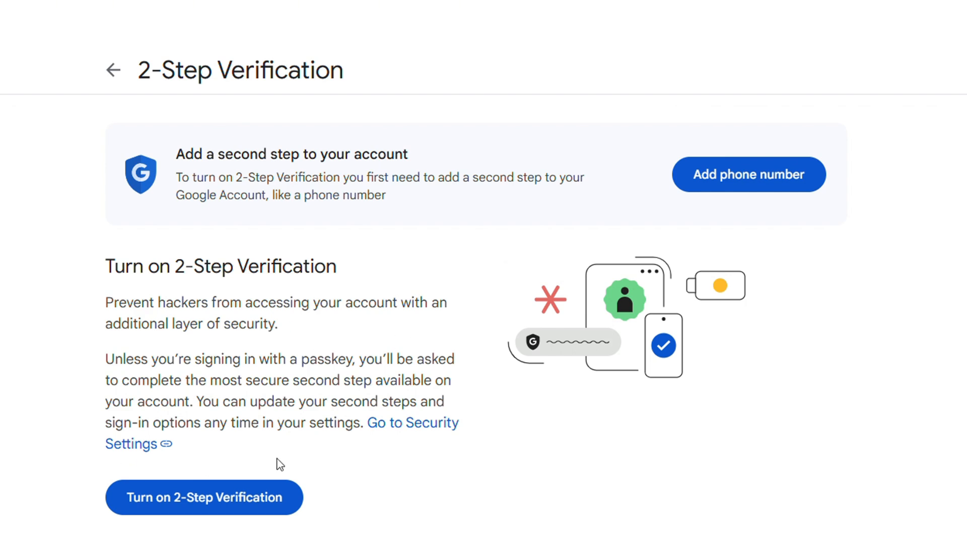
pyautogui.moveTo(569, 193)
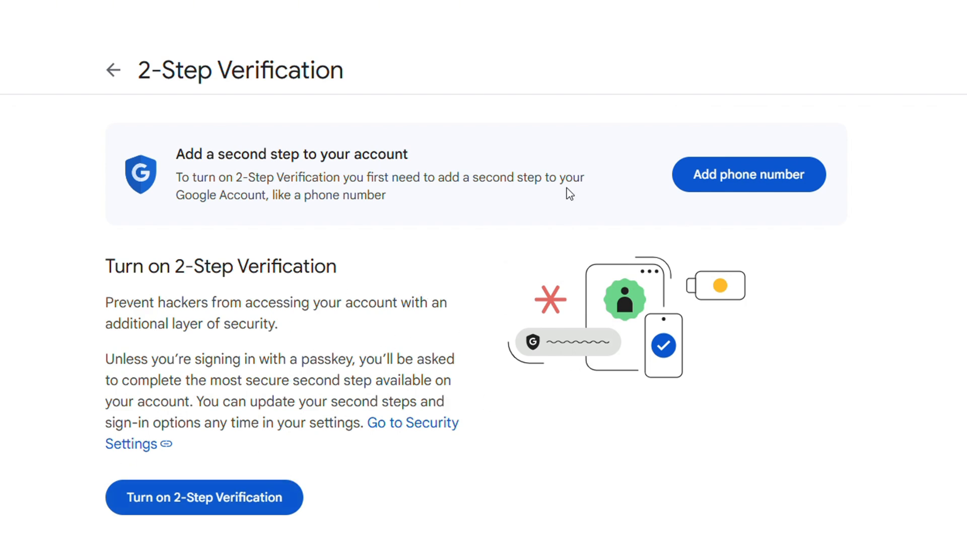
pyautogui.moveTo(591, 253)
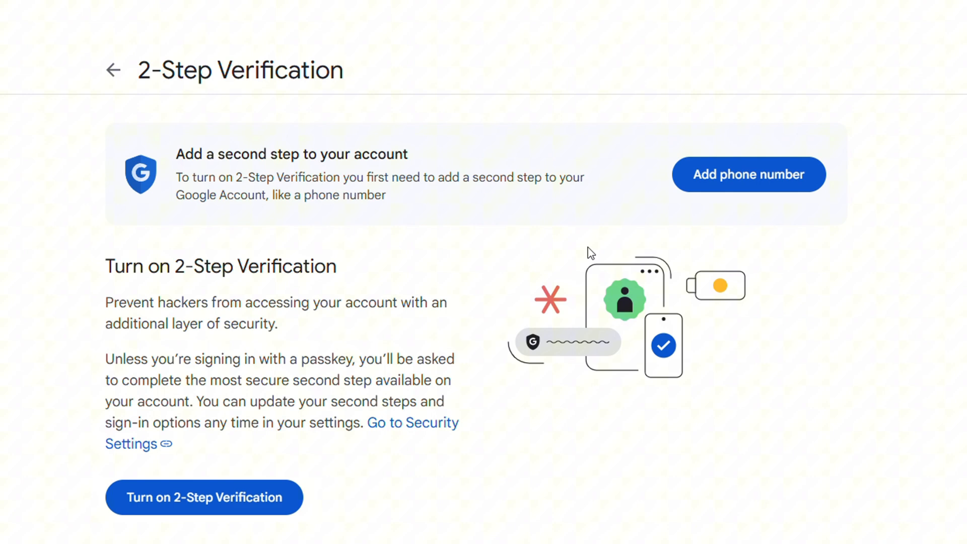